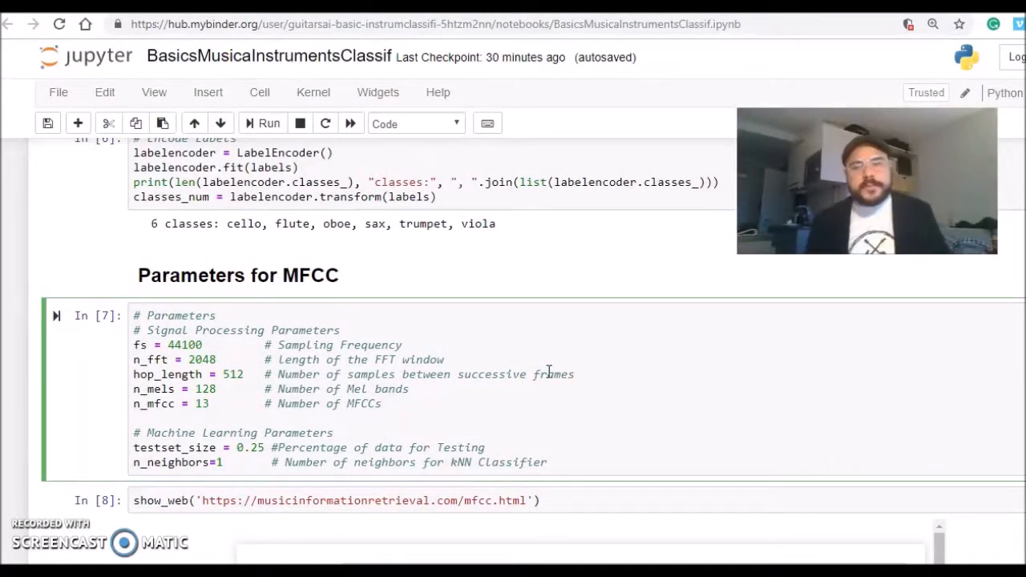
mouse_move(560, 263)
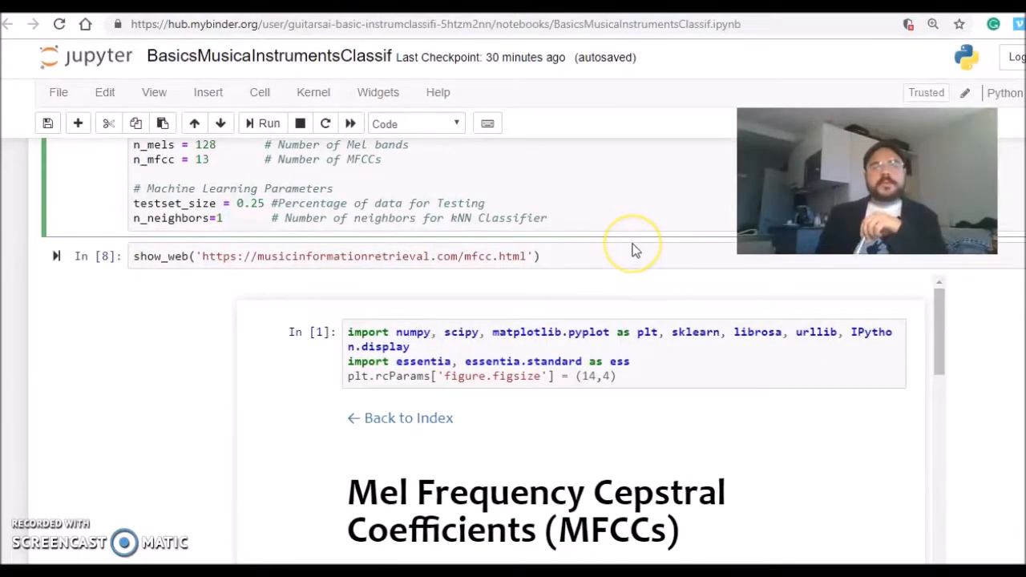
scroll(down, 3)
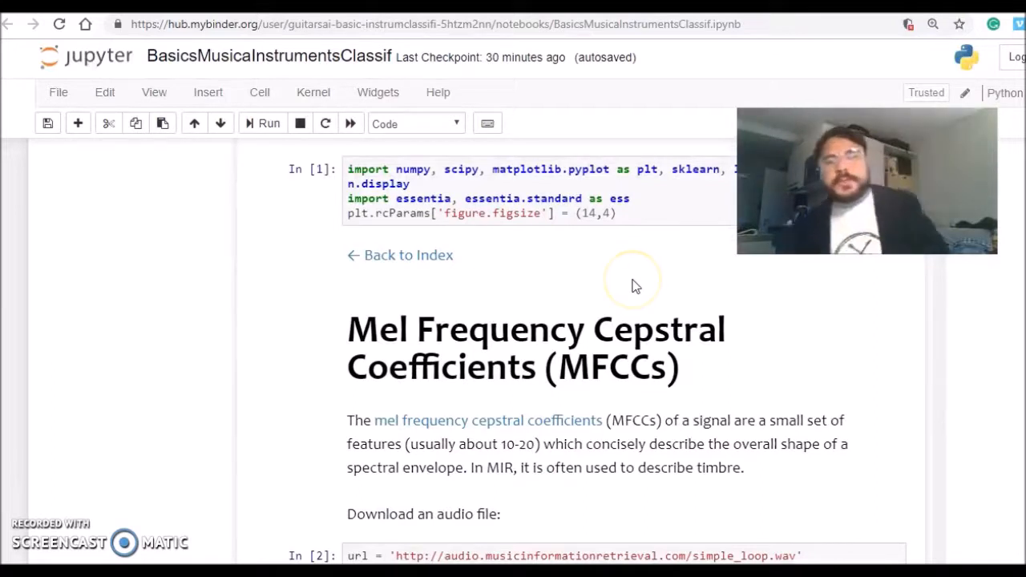
scroll(down, 3)
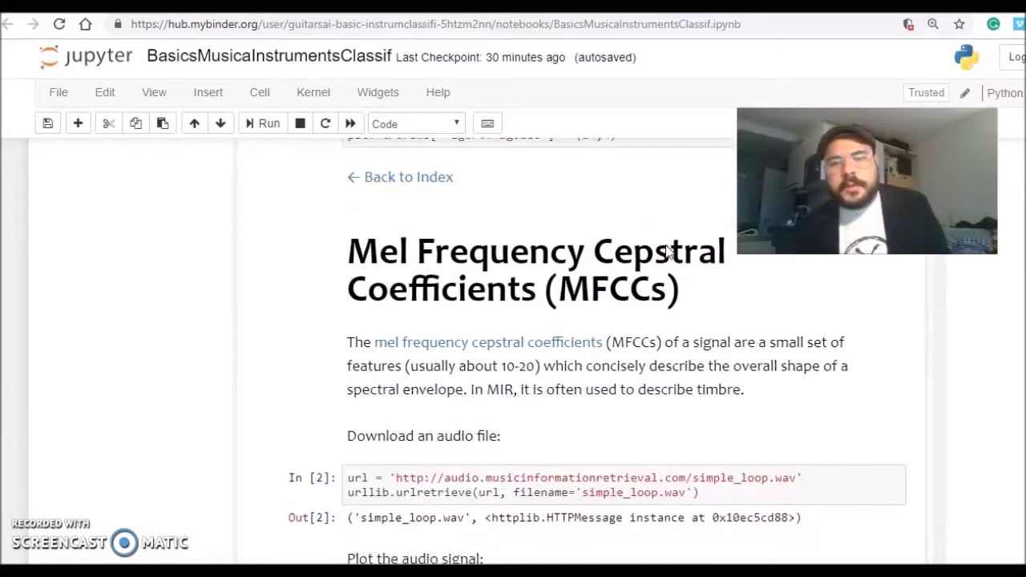
scroll(down, 3)
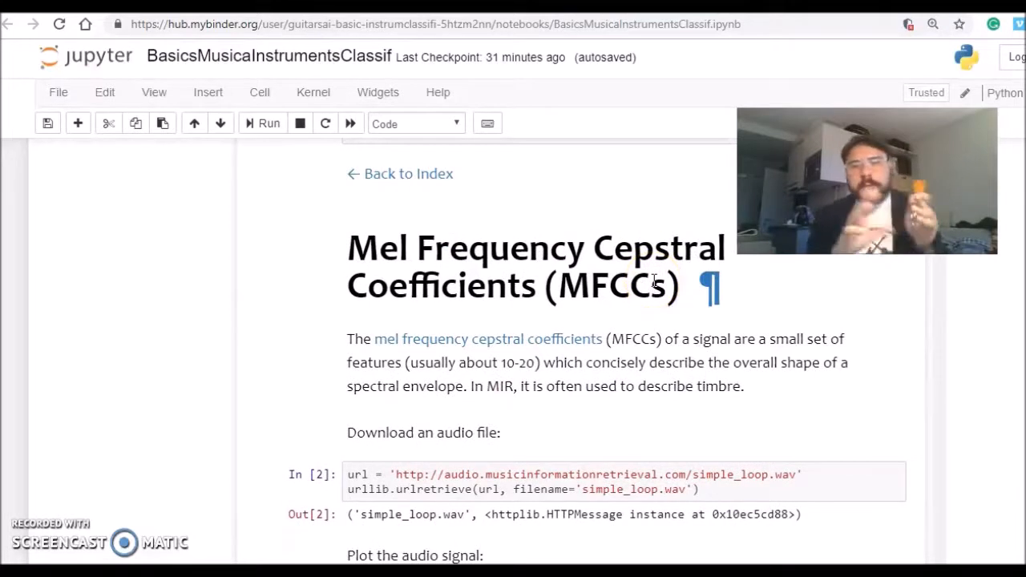
mouse_move(593, 238)
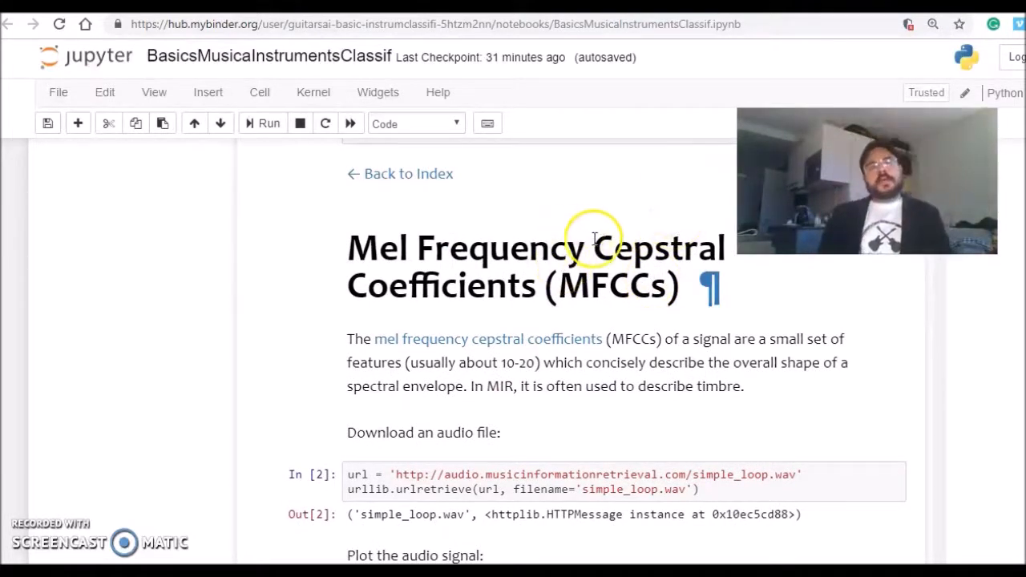
mouse_move(617, 223)
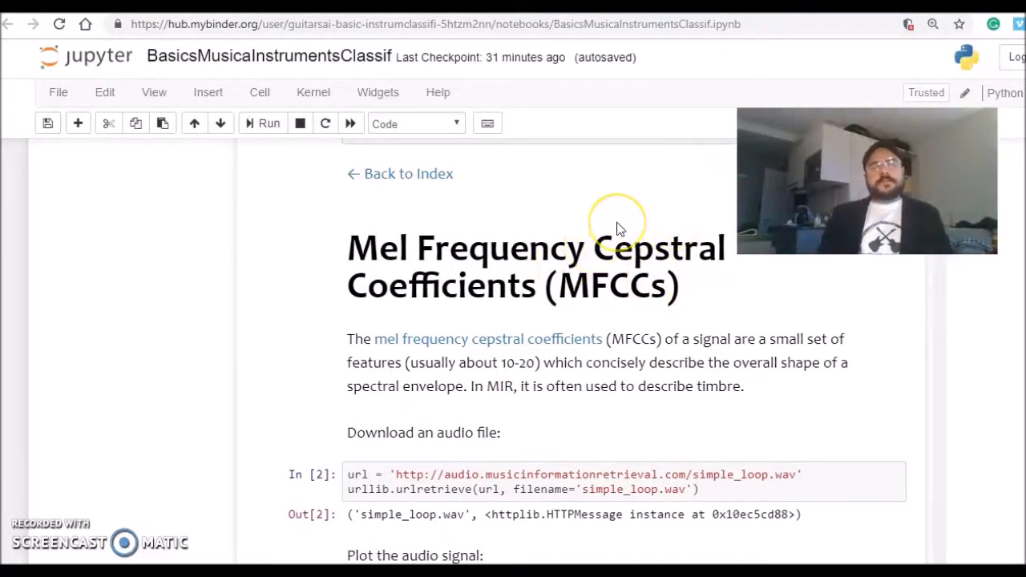
scroll(down, 3)
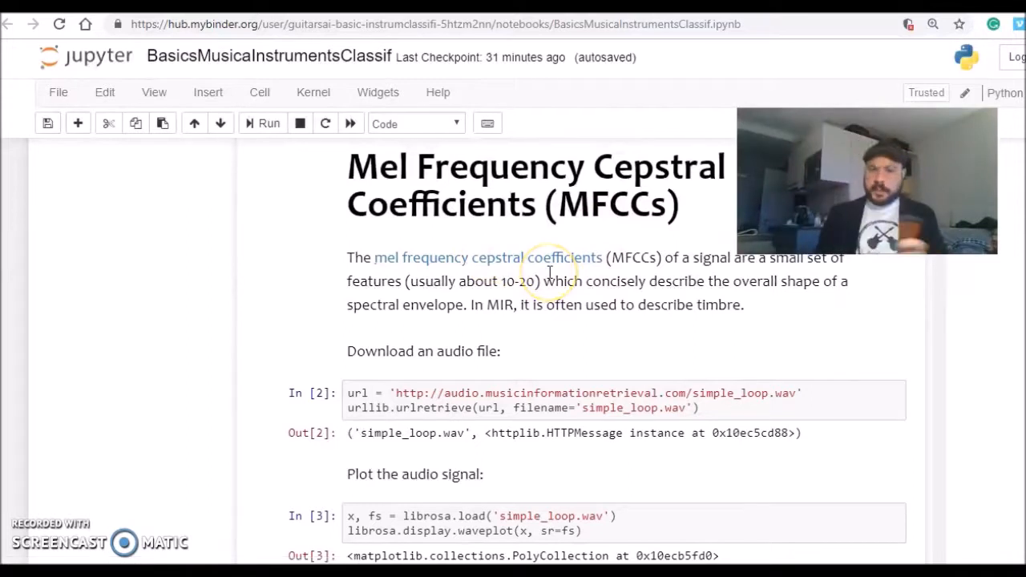
mouse_move(677, 249)
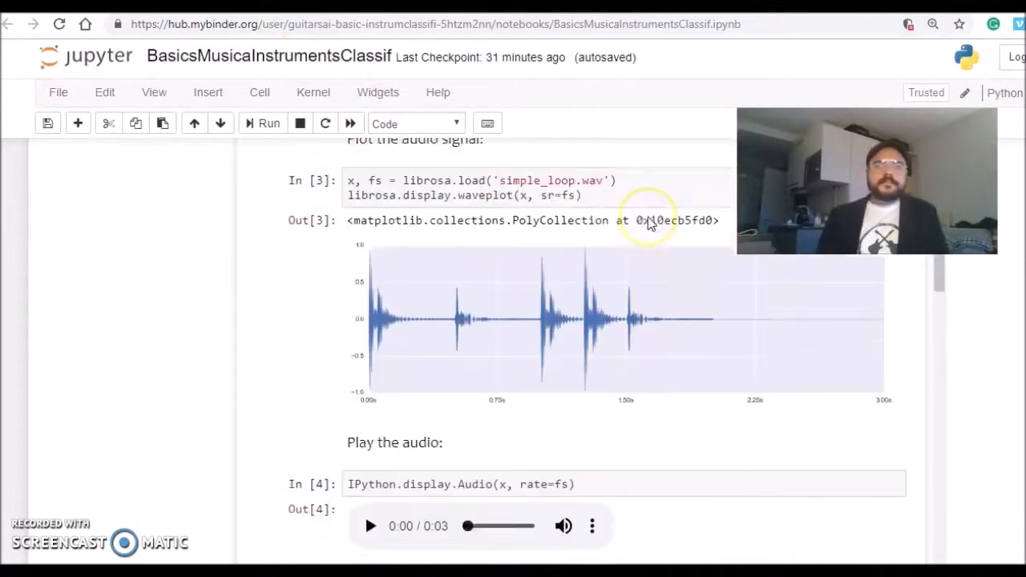
scroll(down, 3)
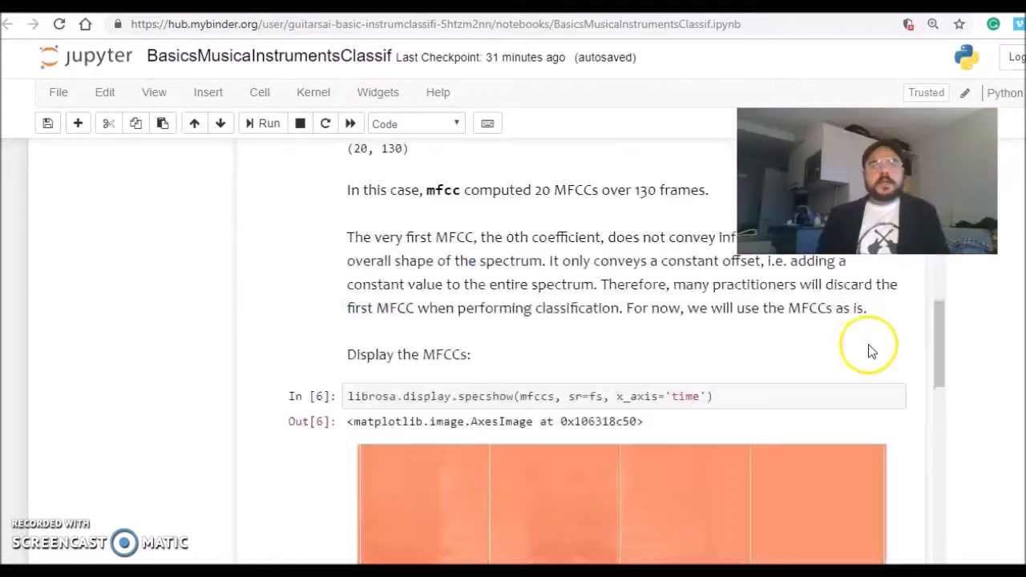
scroll(down, 3)
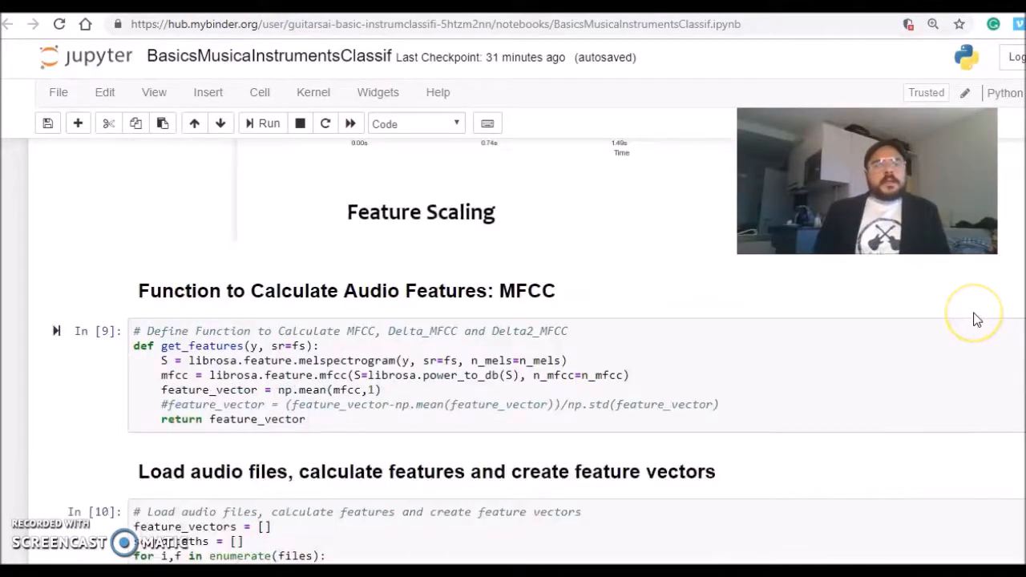
scroll(down, 3)
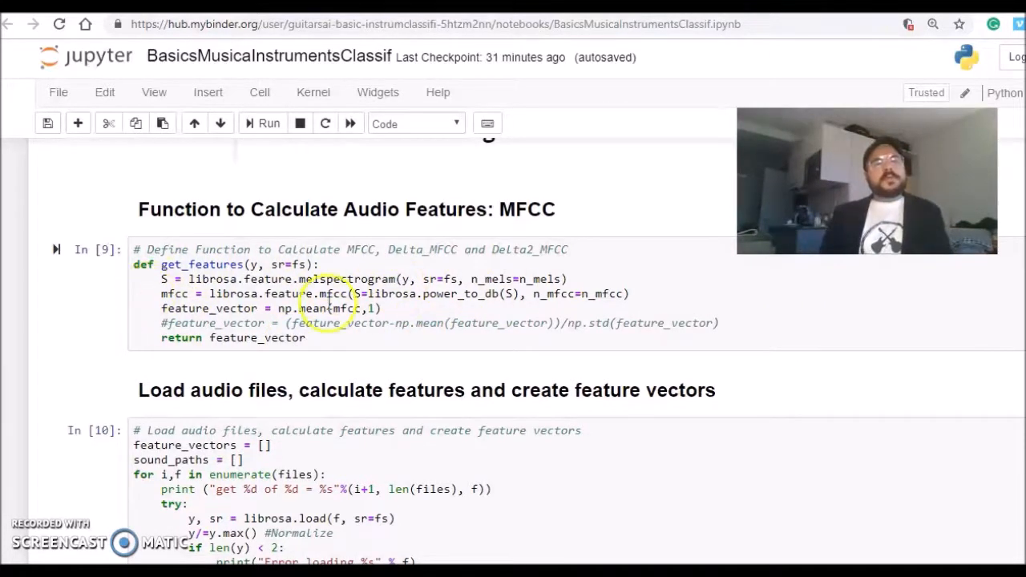
mouse_move(487, 245)
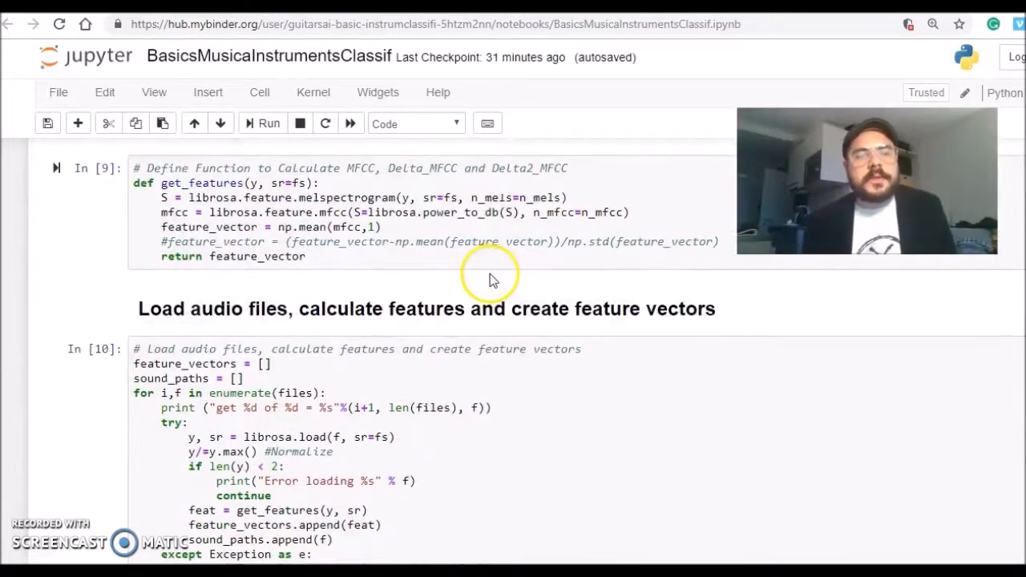
mouse_move(401, 281)
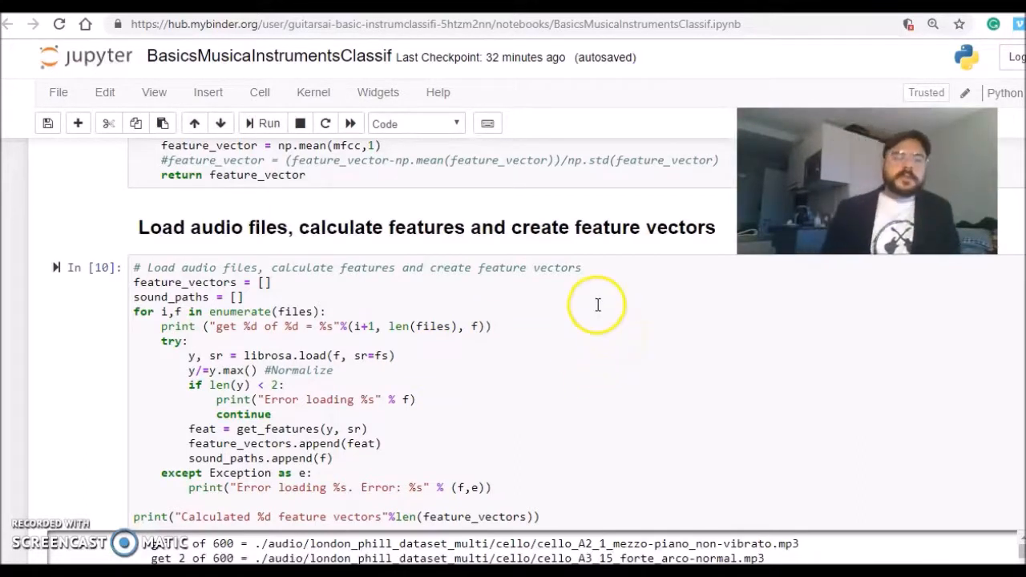
scroll(down, 3)
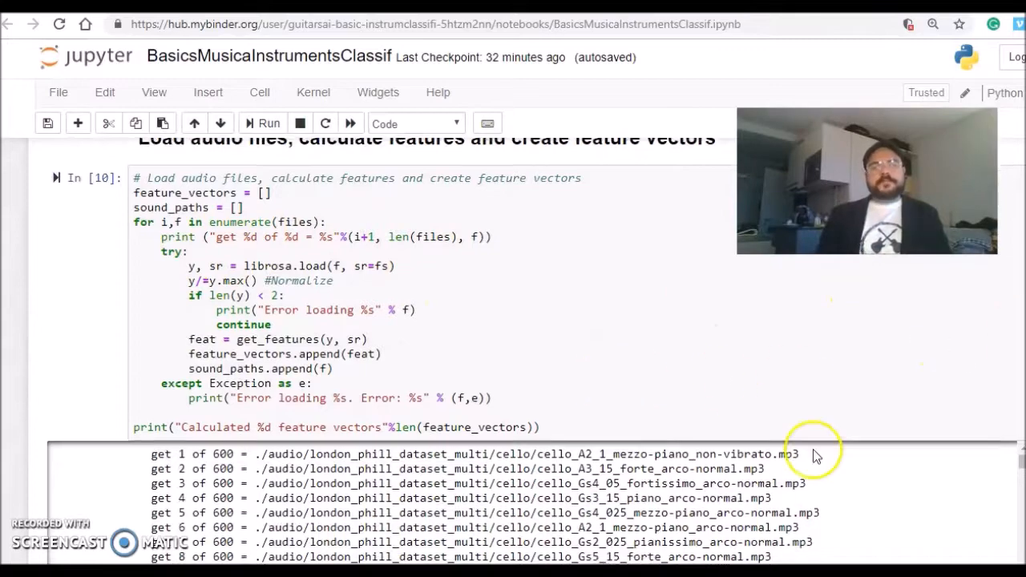
scroll(down, 3)
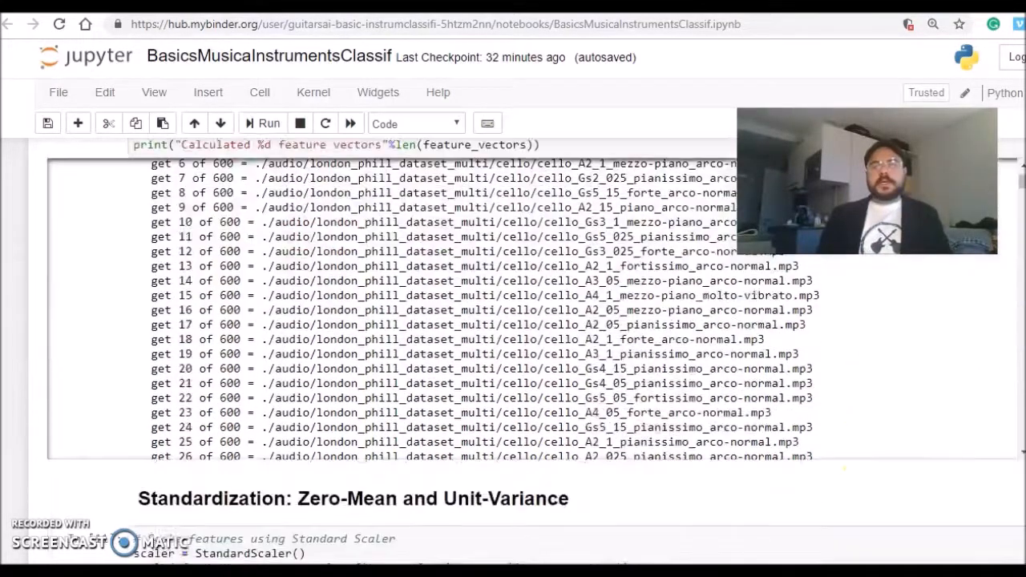
scroll(down, 3)
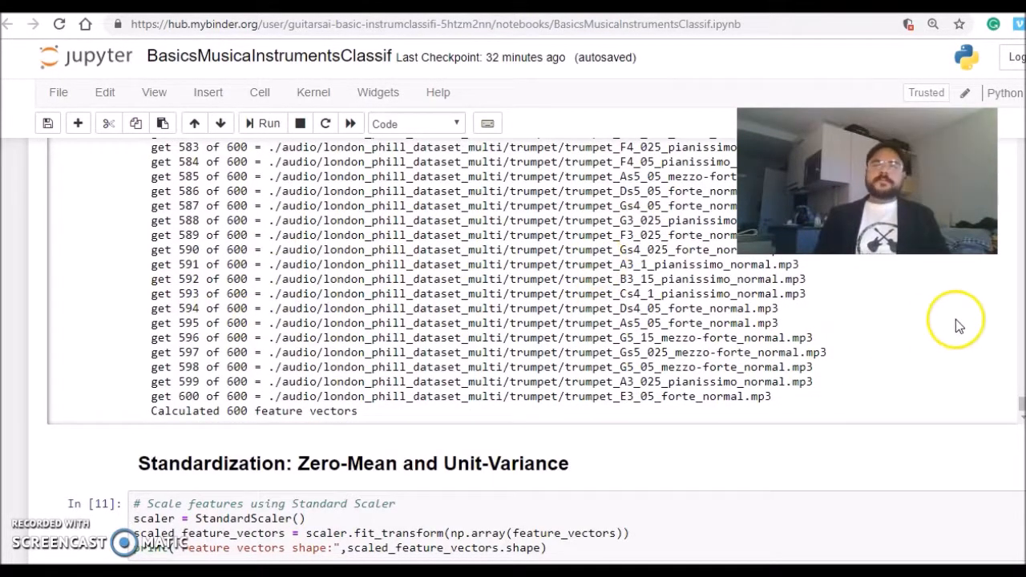
mouse_move(1006, 320)
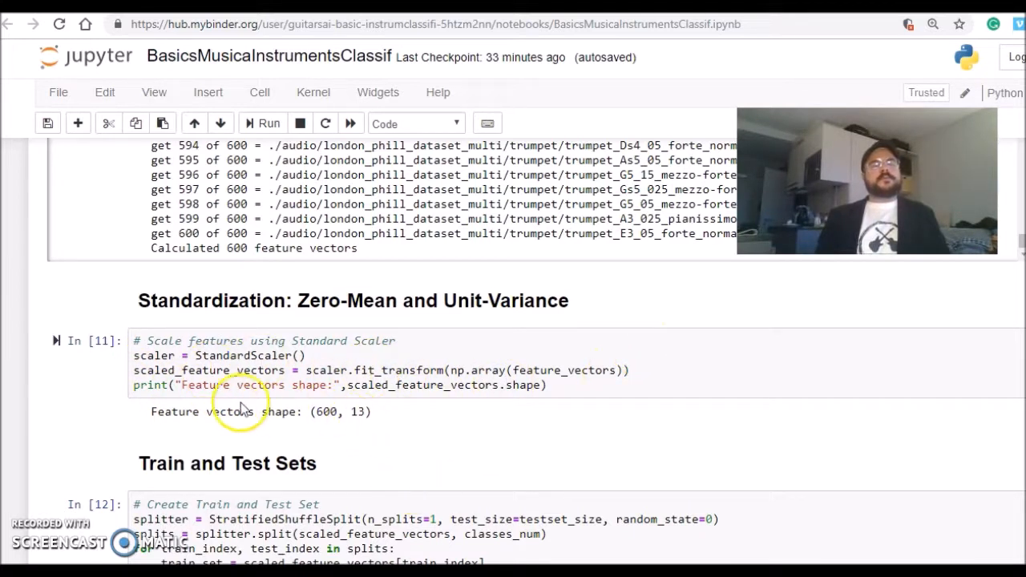
mouse_move(333, 411)
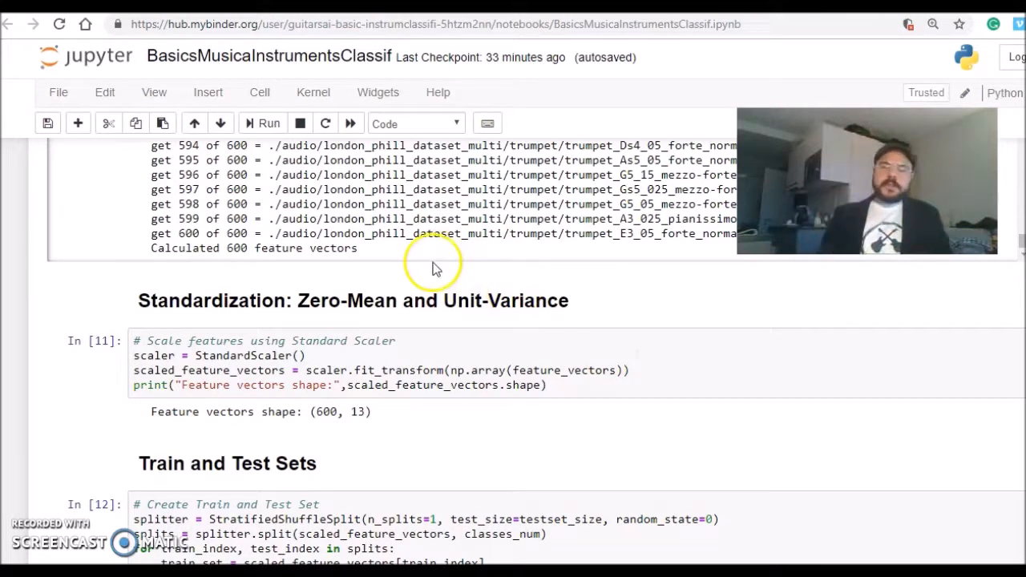
scroll(down, 3)
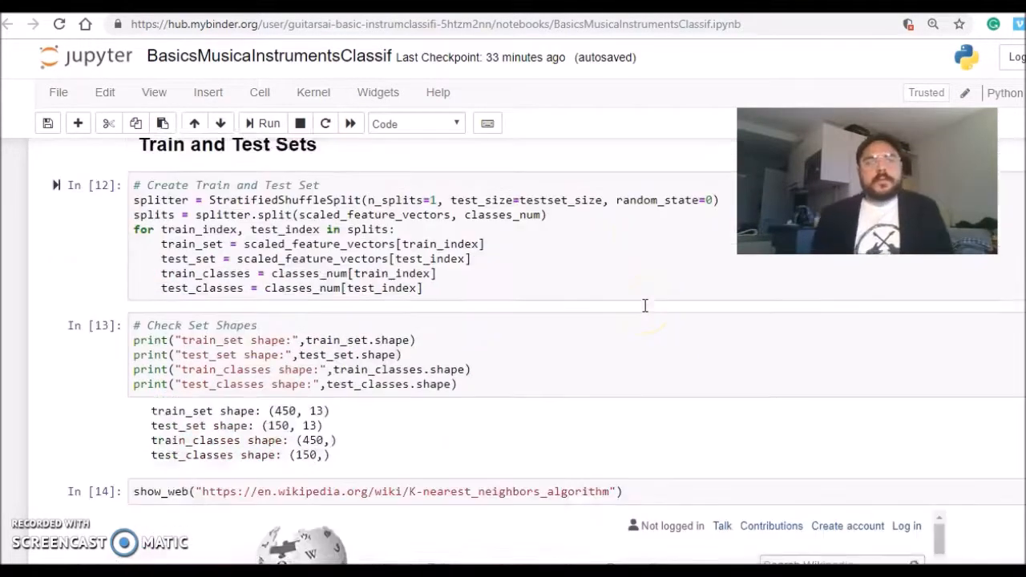
scroll(down, 3)
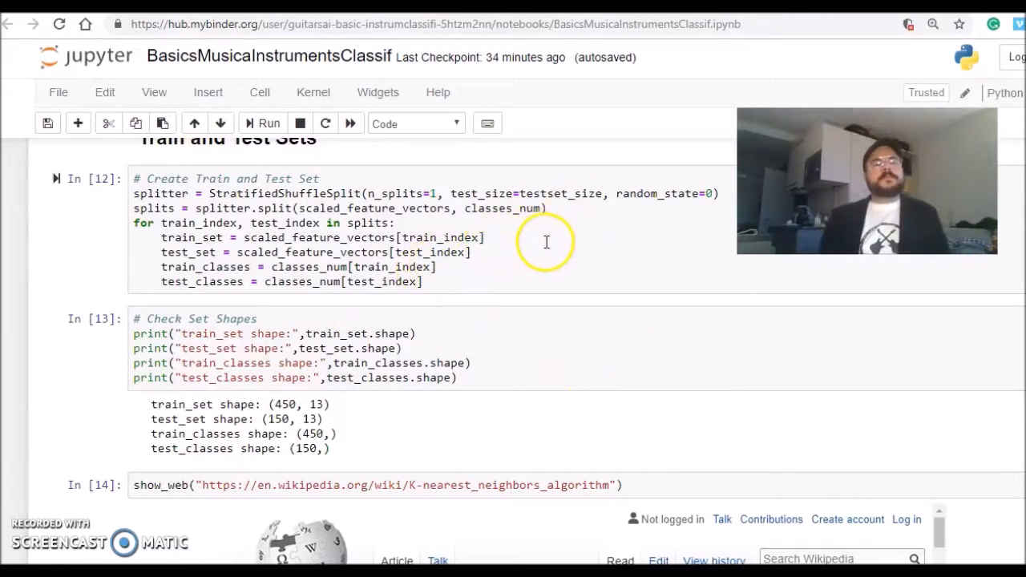
mouse_move(584, 259)
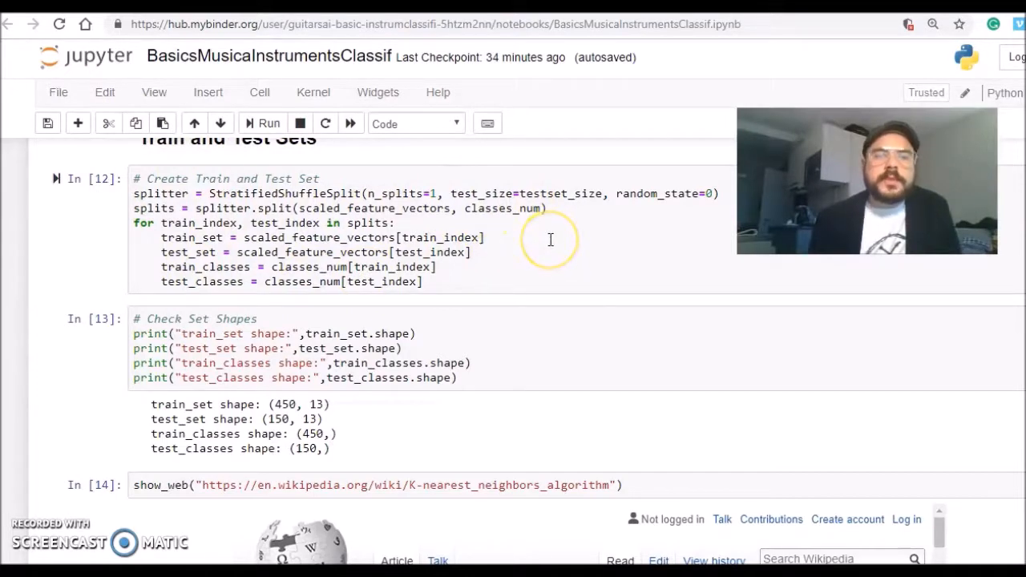
scroll(down, 3)
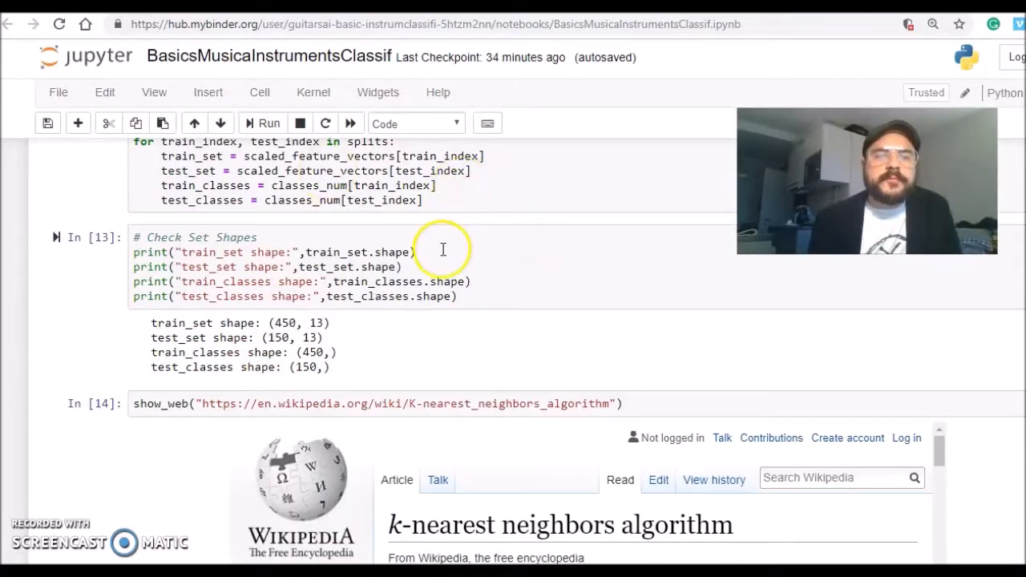
mouse_move(475, 274)
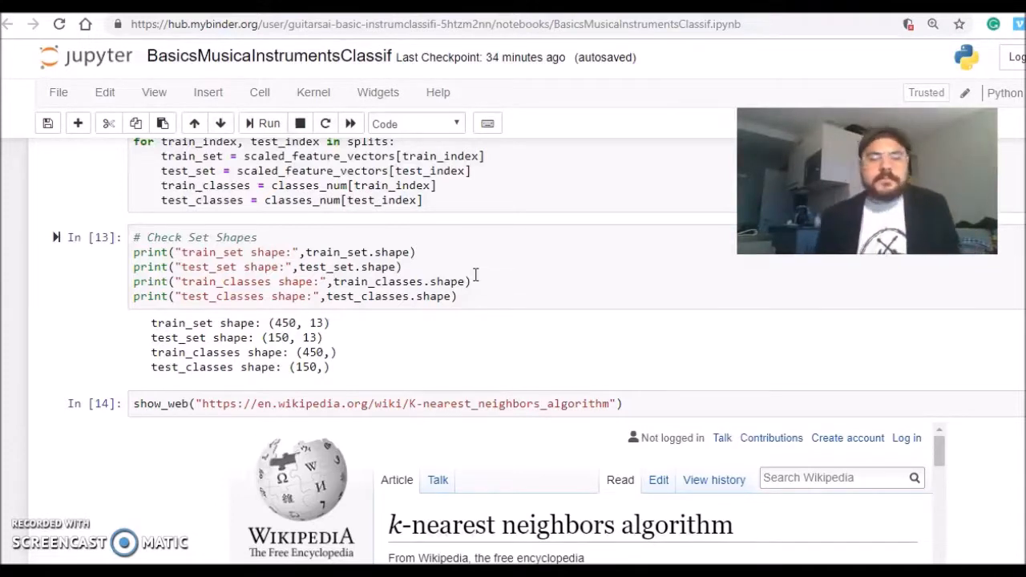
mouse_move(531, 301)
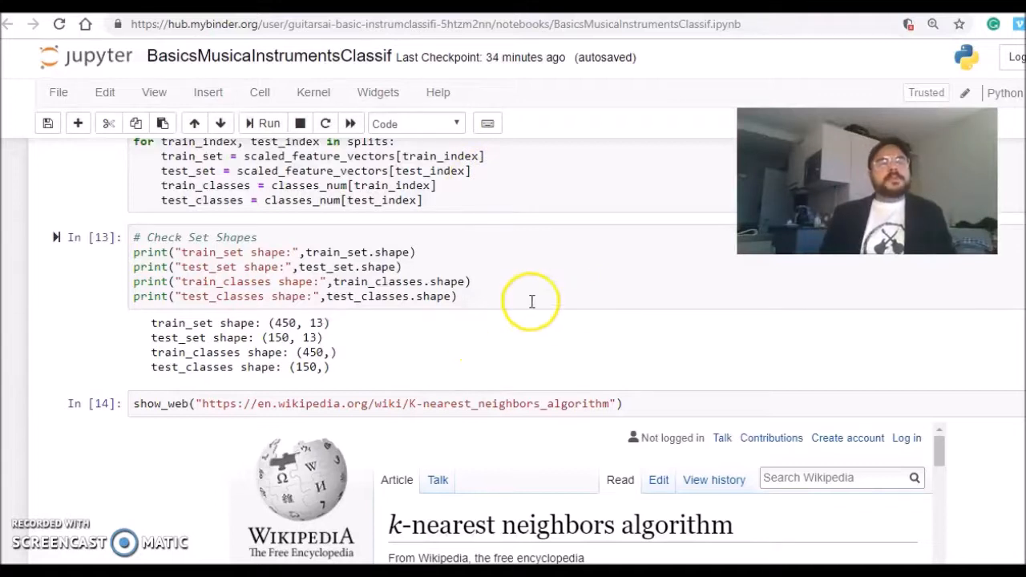
scroll(down, 3)
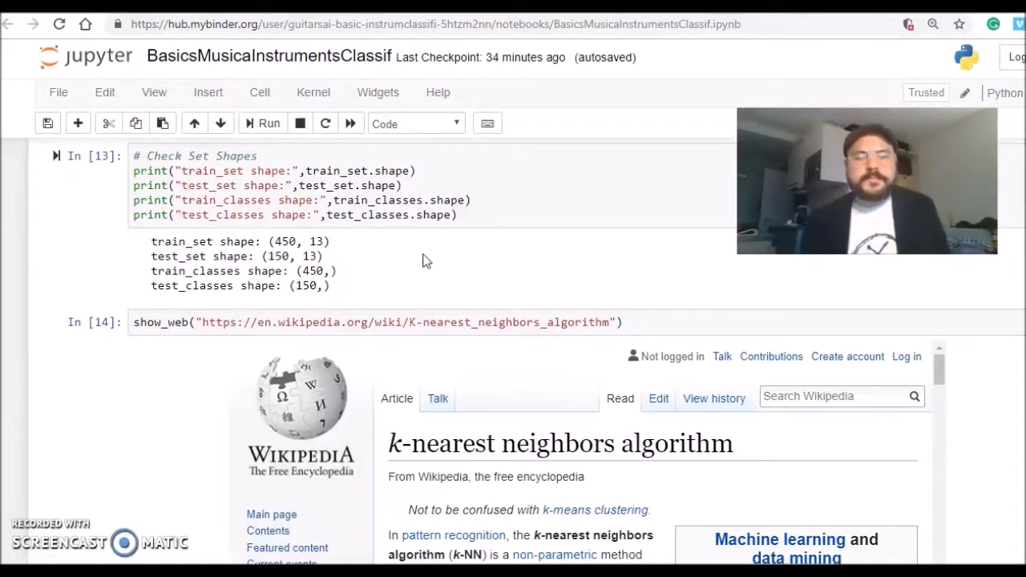
mouse_move(335, 235)
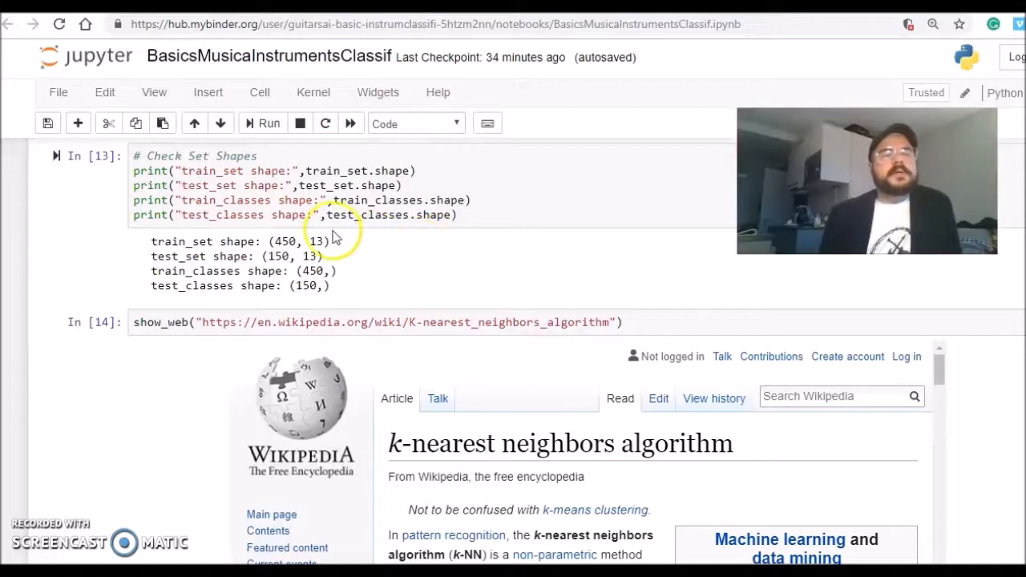
scroll(up, 3)
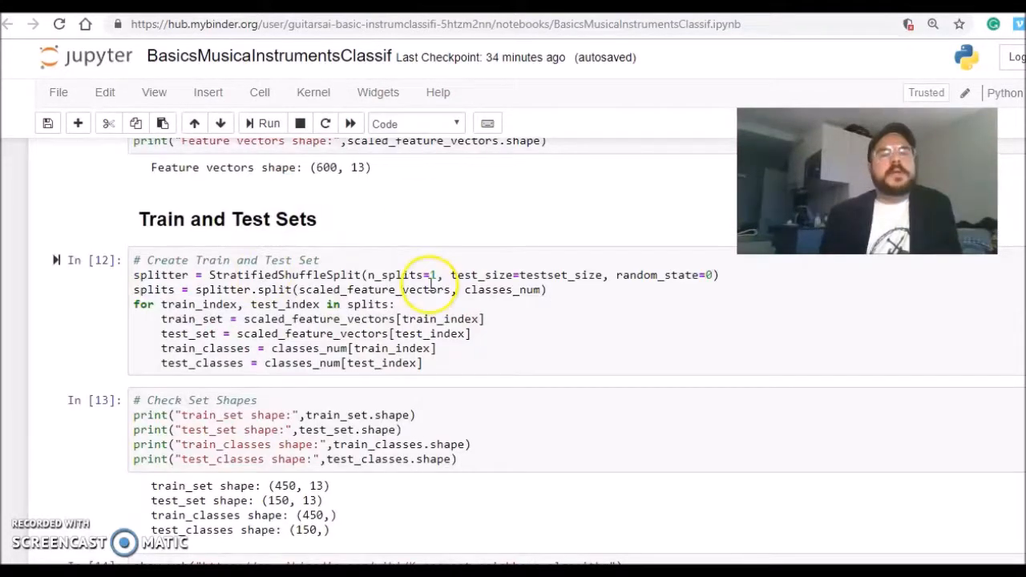
scroll(down, 3)
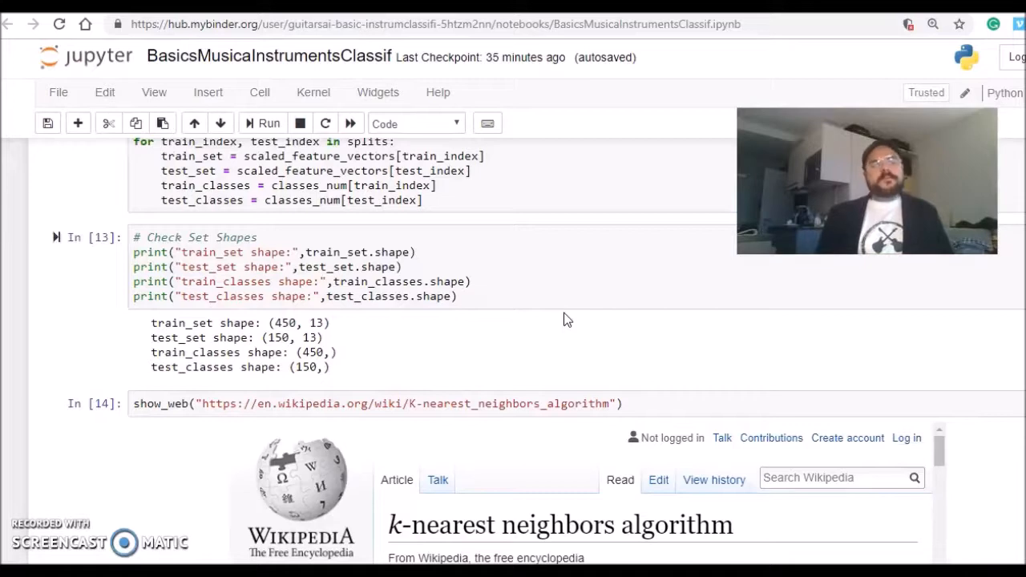
scroll(down, 3)
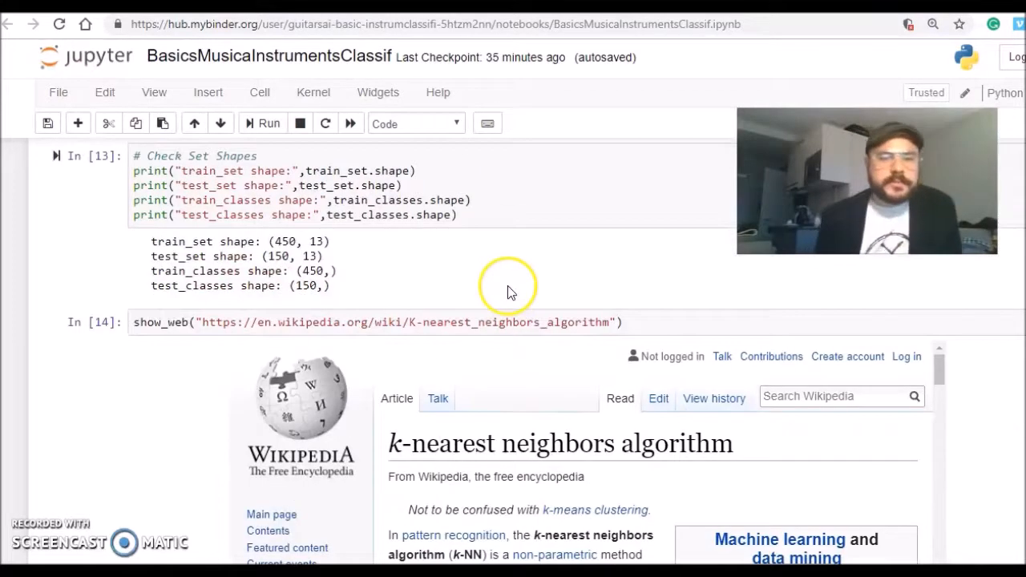
scroll(down, 3)
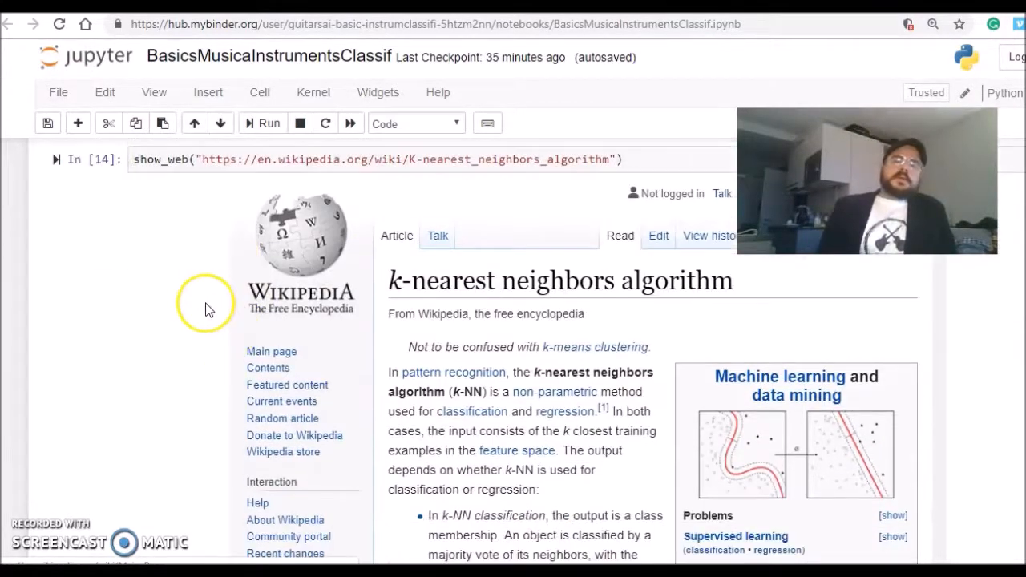
mouse_move(549, 369)
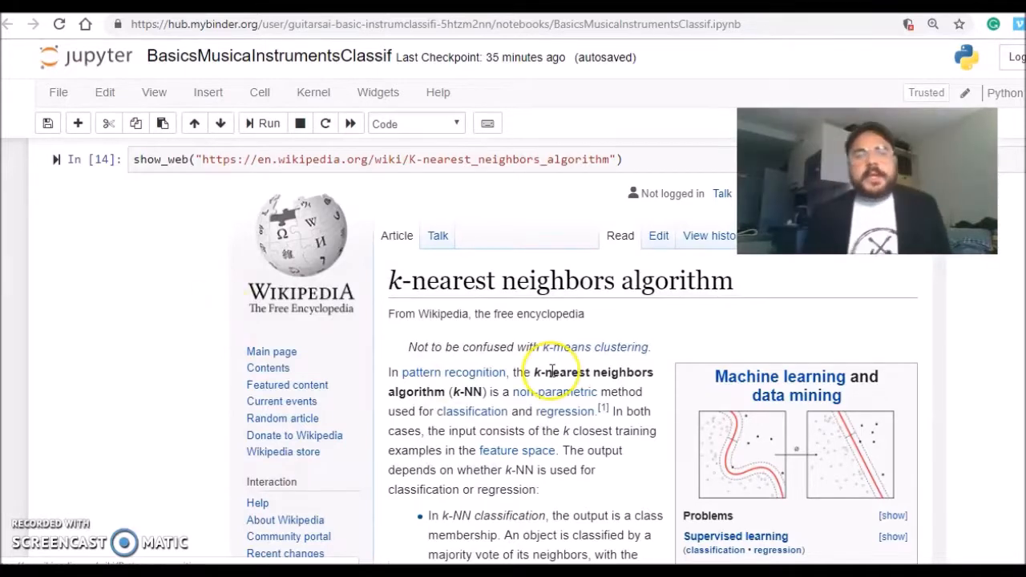
scroll(down, 3)
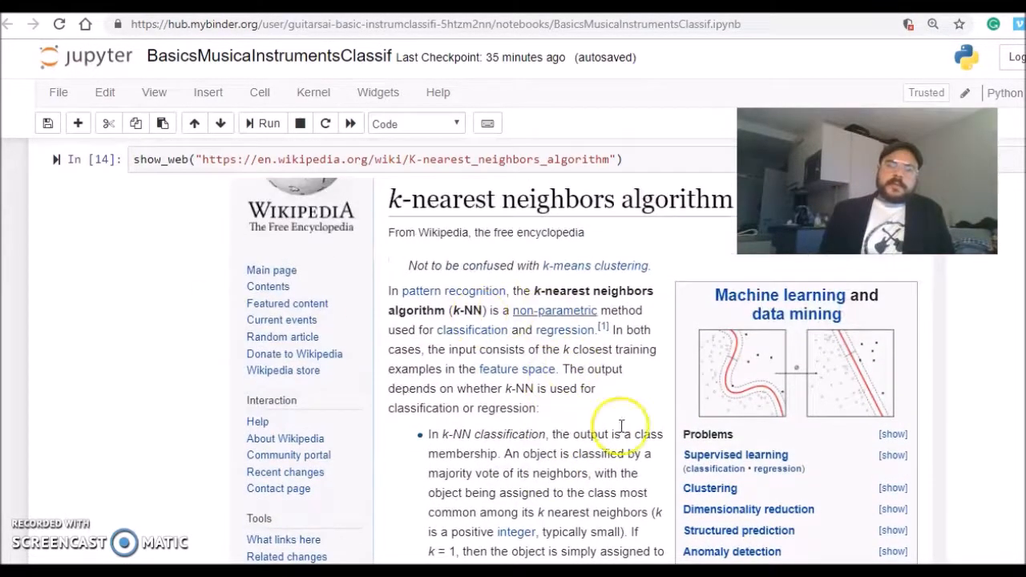
scroll(down, 3)
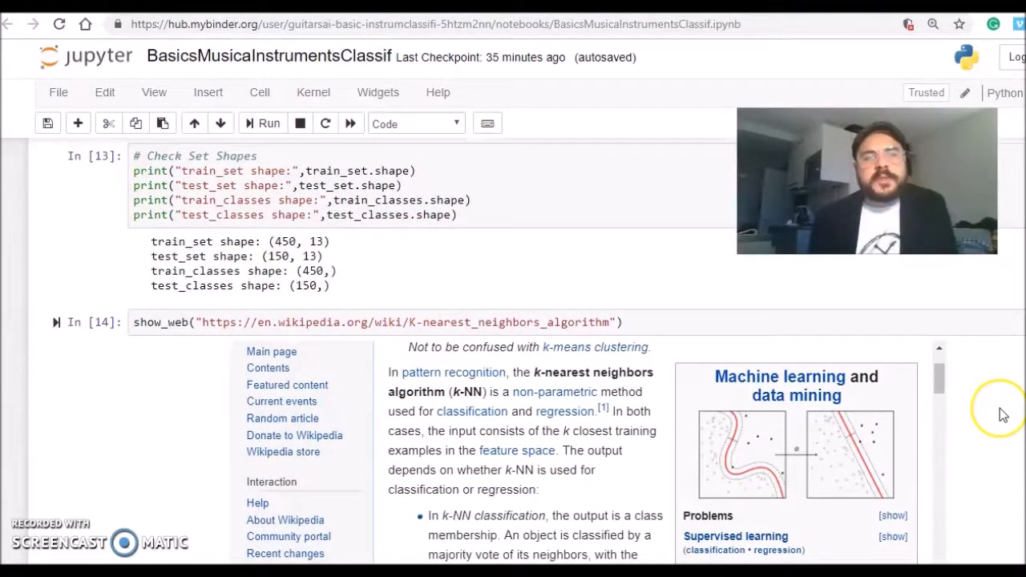
scroll(down, 3)
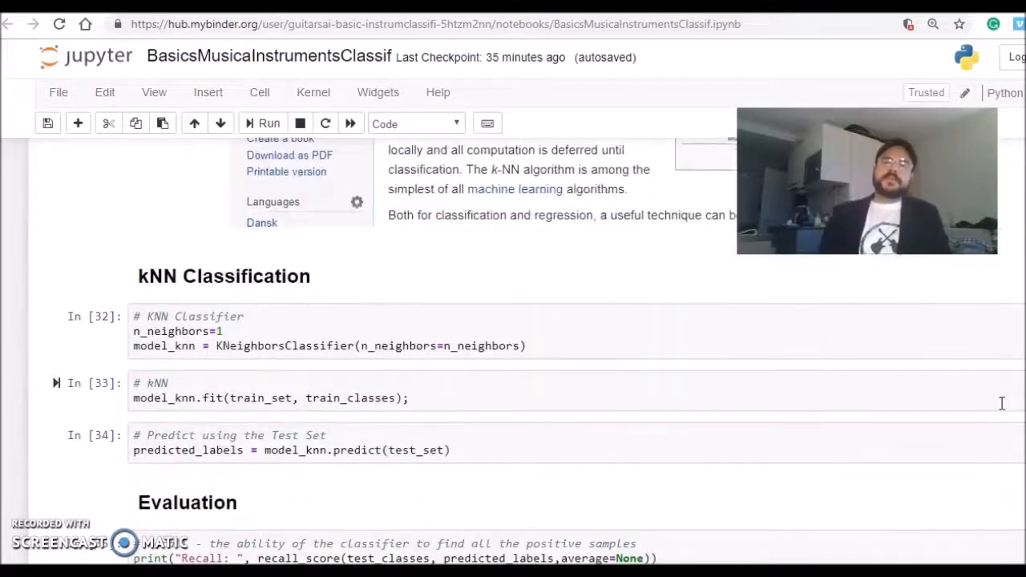